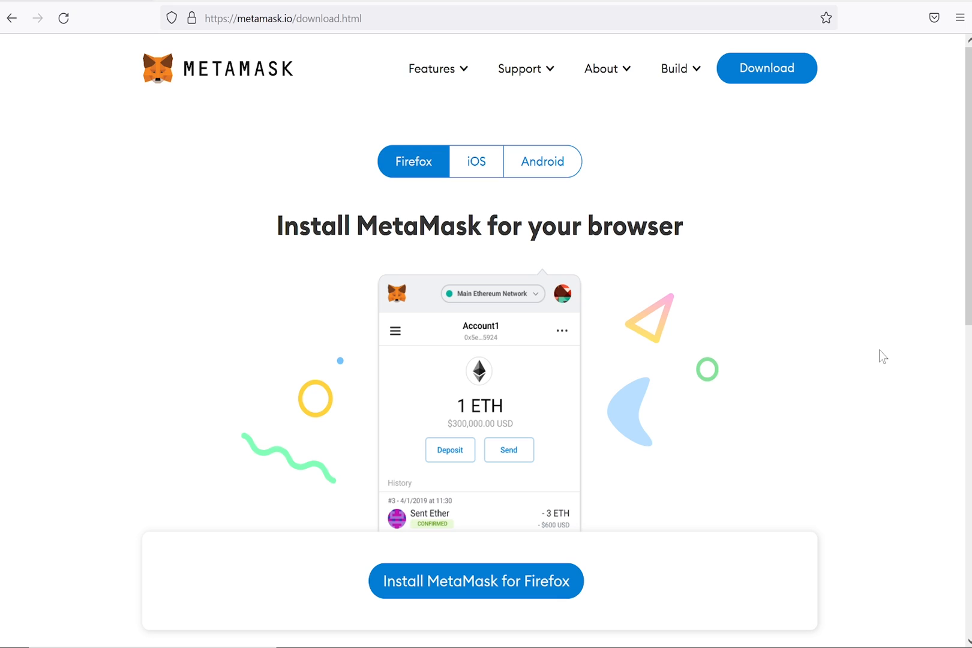
Scroll down the MetaMask download page toward the Firefox install option
scroll("down", 3)
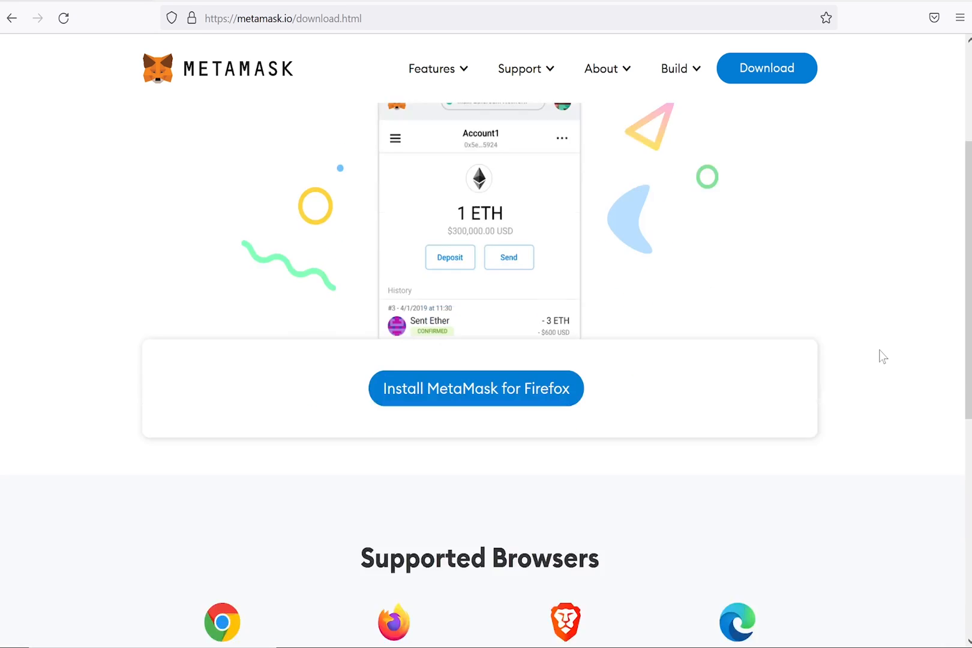
scroll("down", 3)
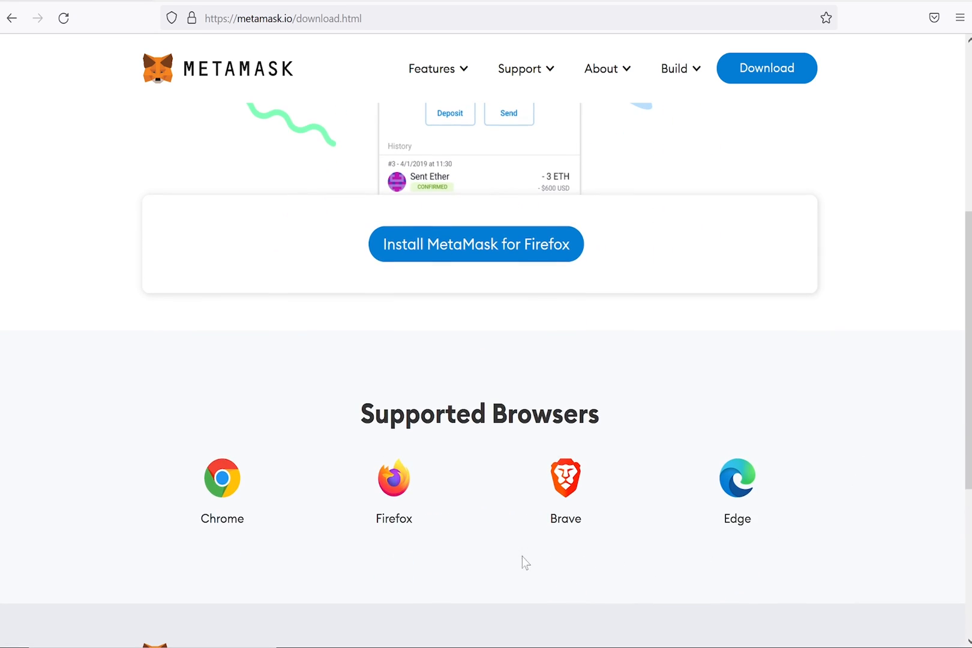
mouse_move(368, 561)
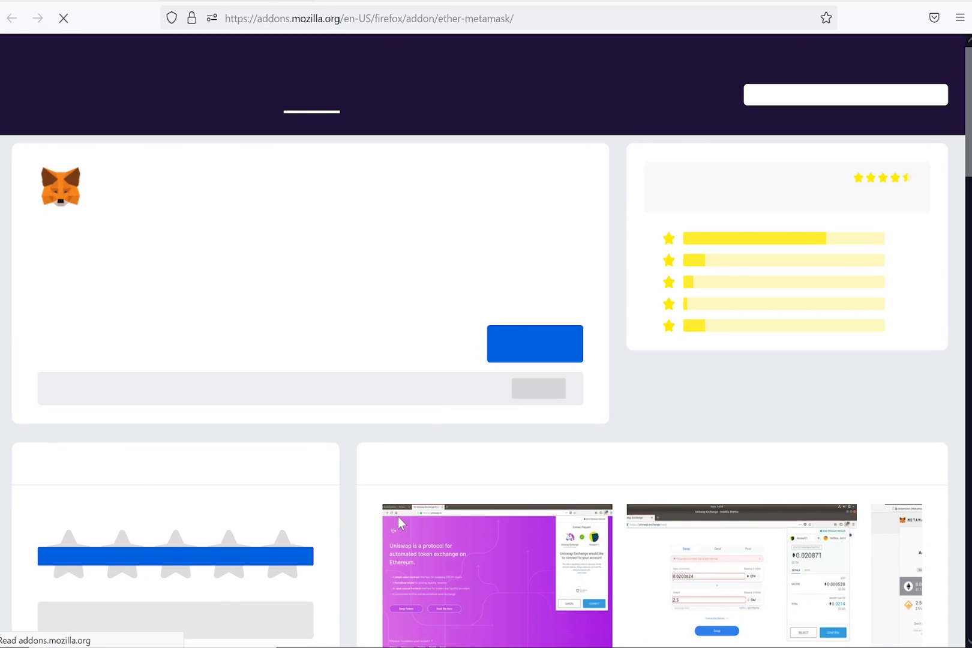
Add MetaMask to Firefox and approve its requested permissions
left_click(534, 343)
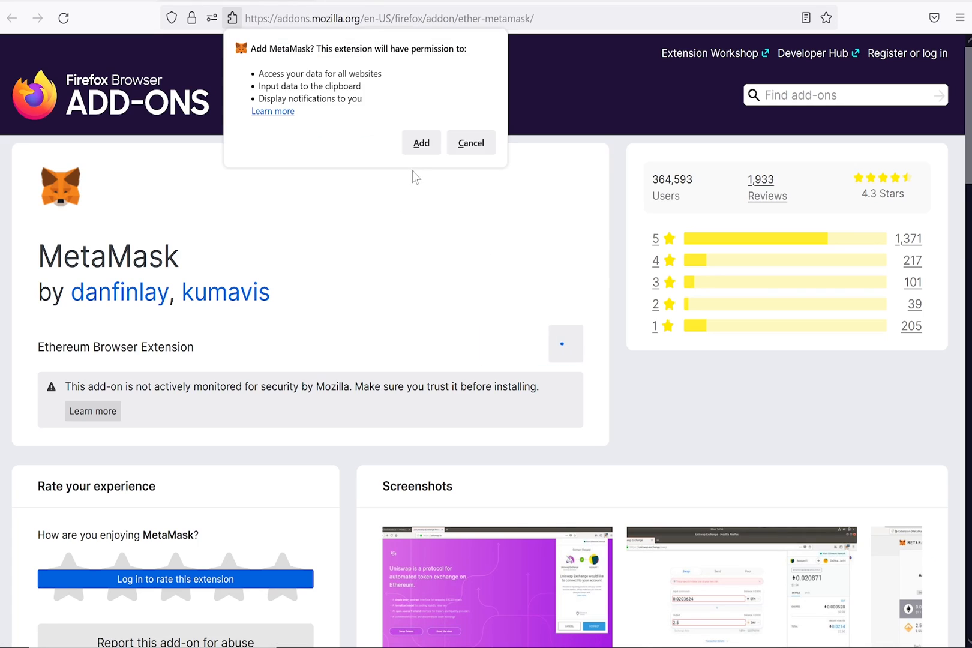
left_click(421, 143)
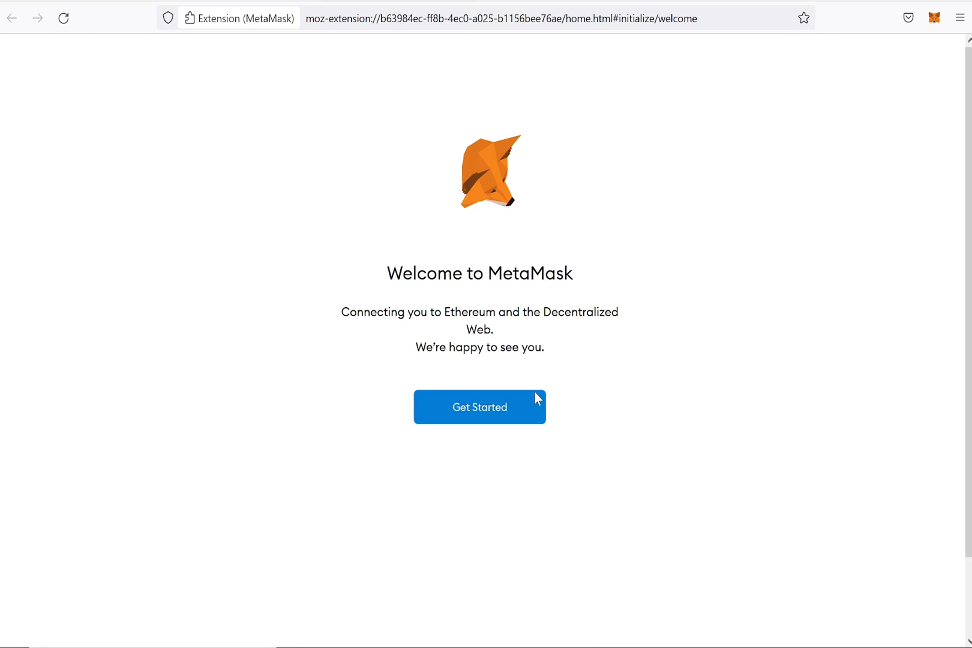
Begin setup choosing Create a Wallet and decline usage data sharing with No Thanks
left_click(479, 407)
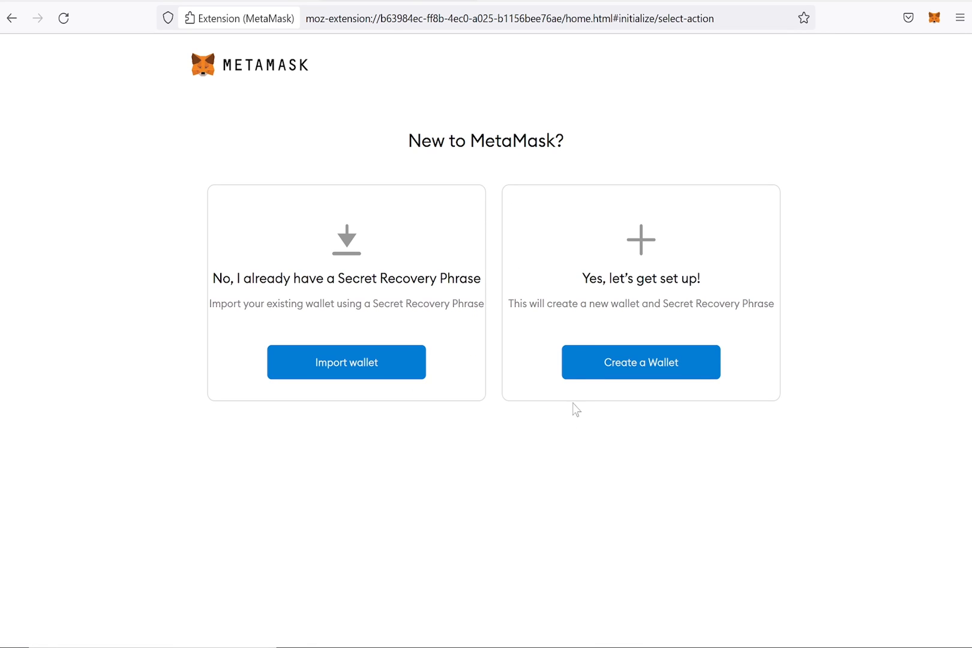
left_click(639, 363)
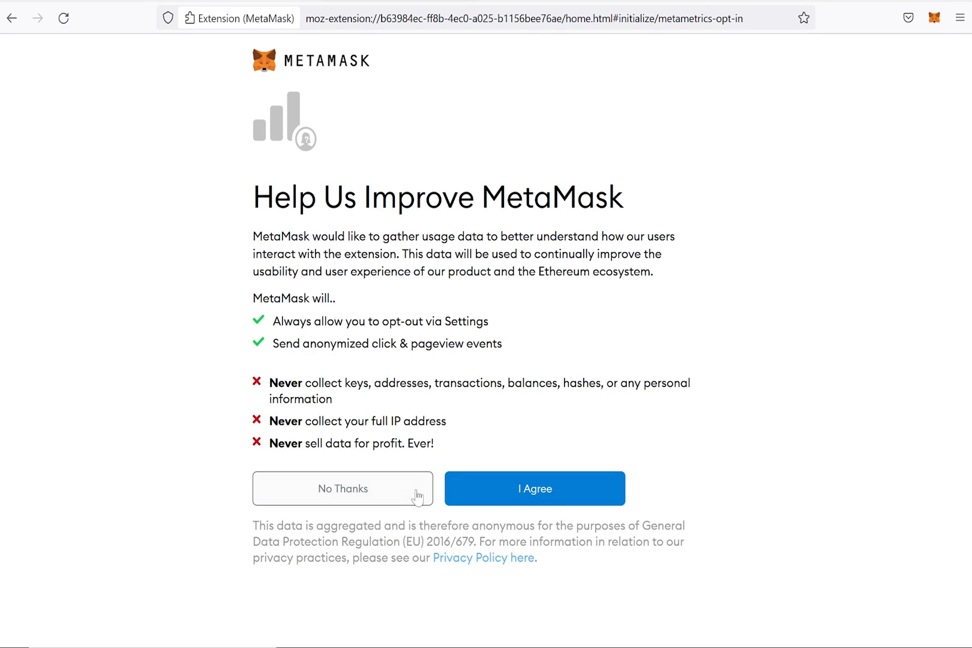
left_click(534, 488)
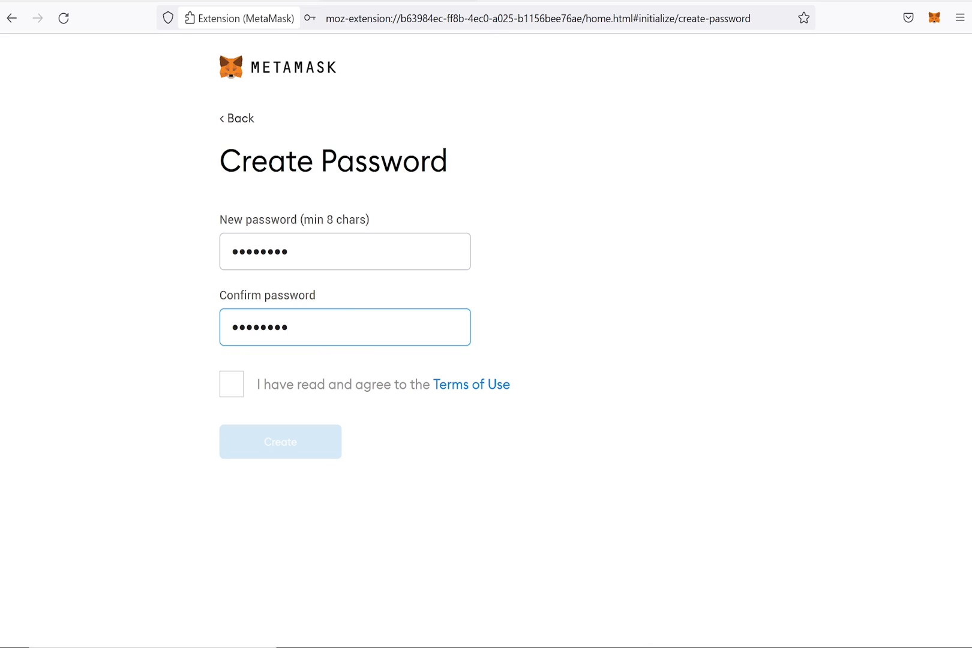
Agree to the Terms of Use, create the password, and continue past the Secure your wallet intro
left_click(231, 384)
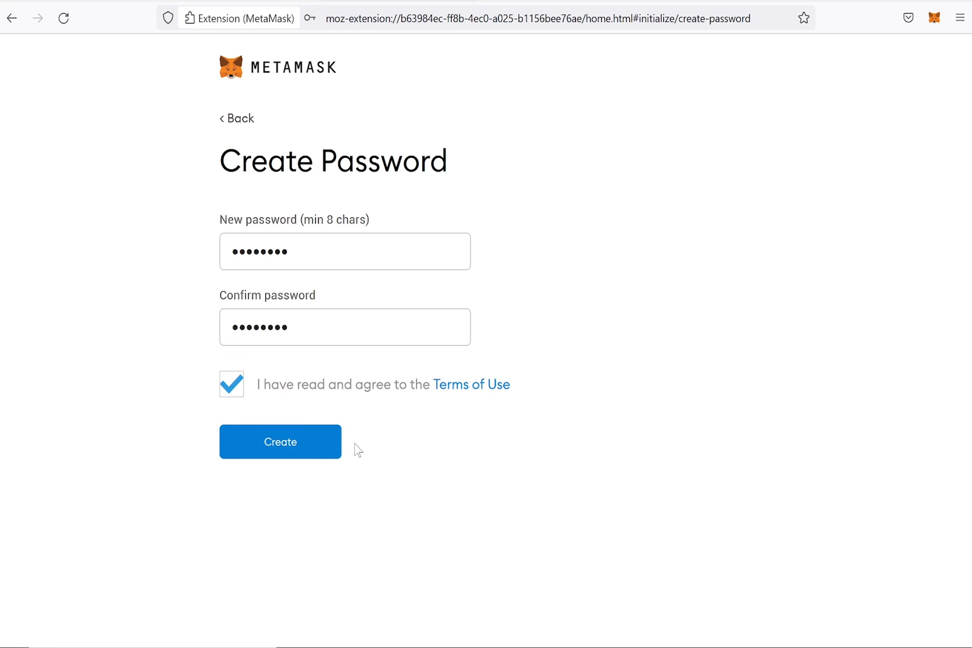
left_click(279, 442)
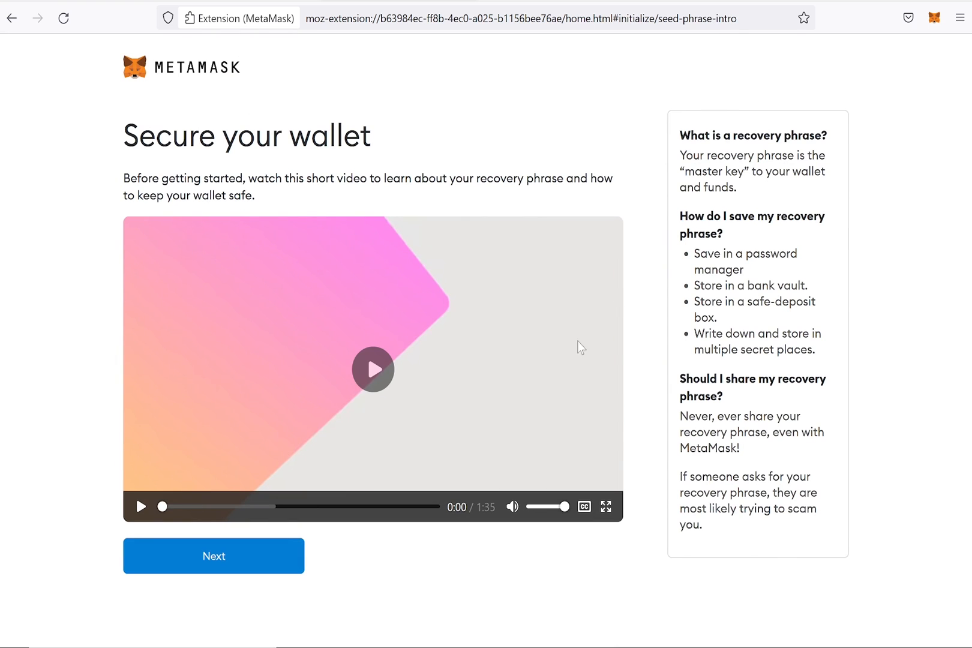
mouse_move(384, 594)
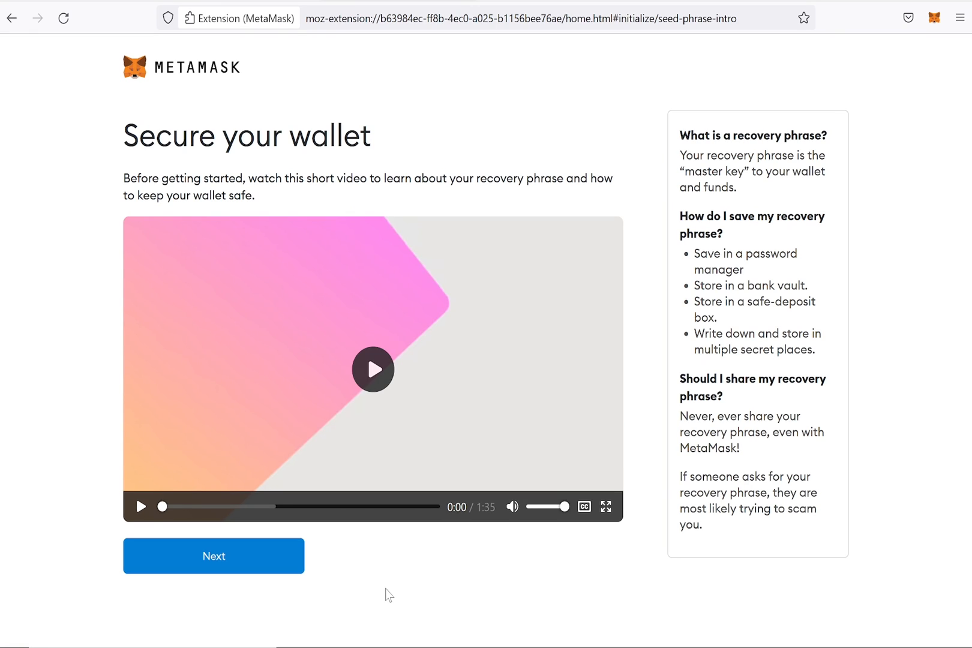
left_click(213, 556)
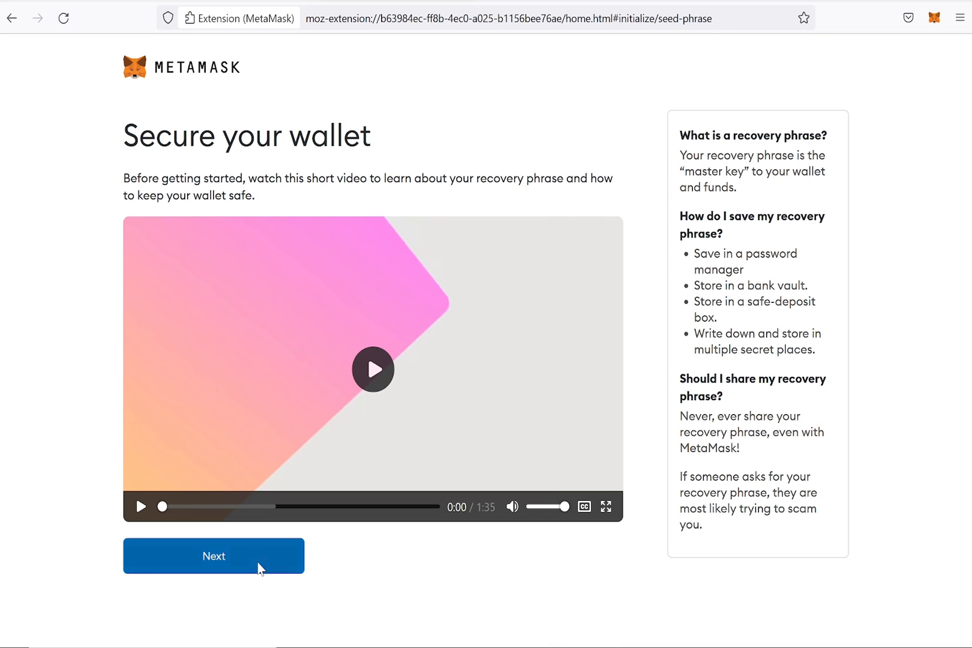
Reveal the secret backup words and proceed to the phrase confirmation step
left_click(214, 556)
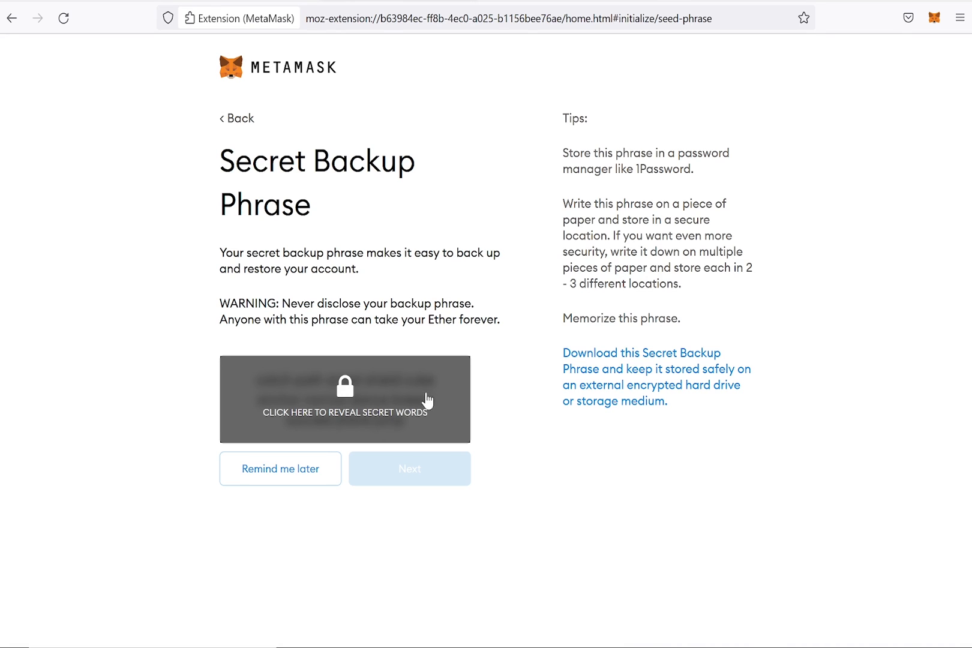
left_click(344, 398)
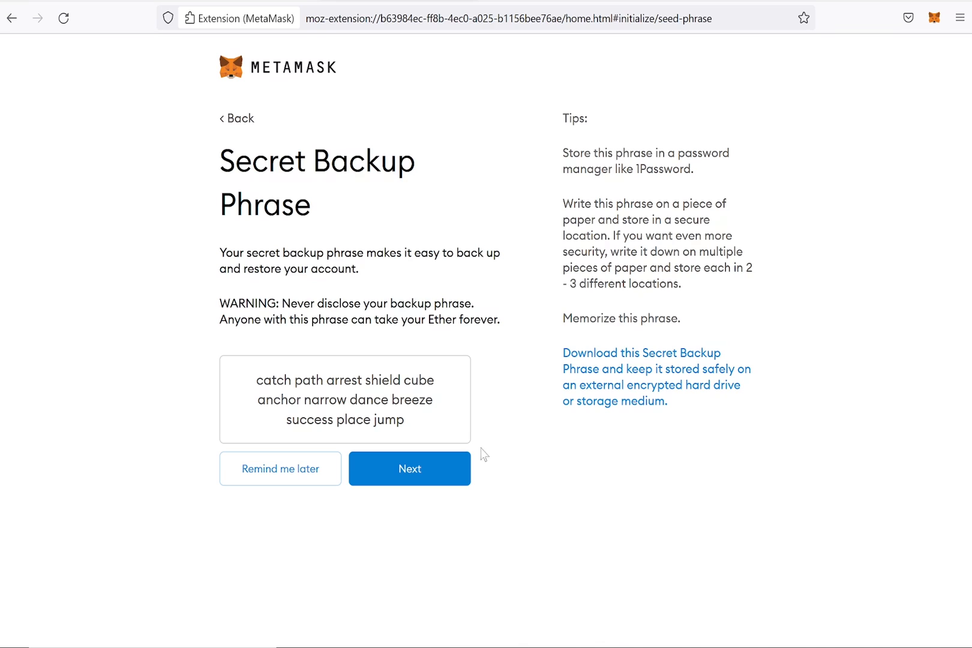
left_click(409, 470)
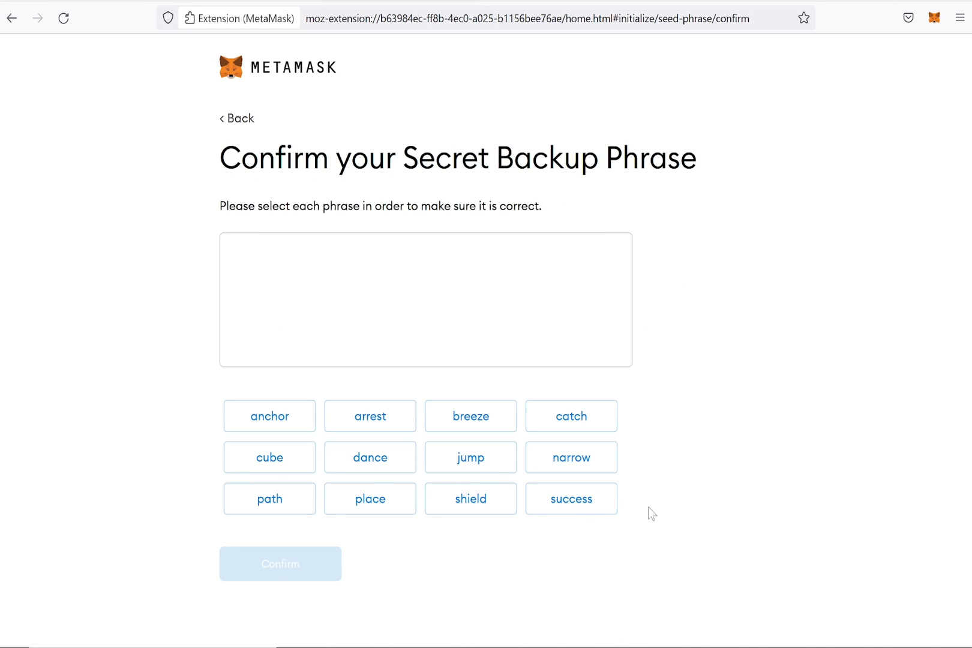
Select the phrase words in order (catch first, jump last), confirm, and finish with All Done
left_click(269, 498)
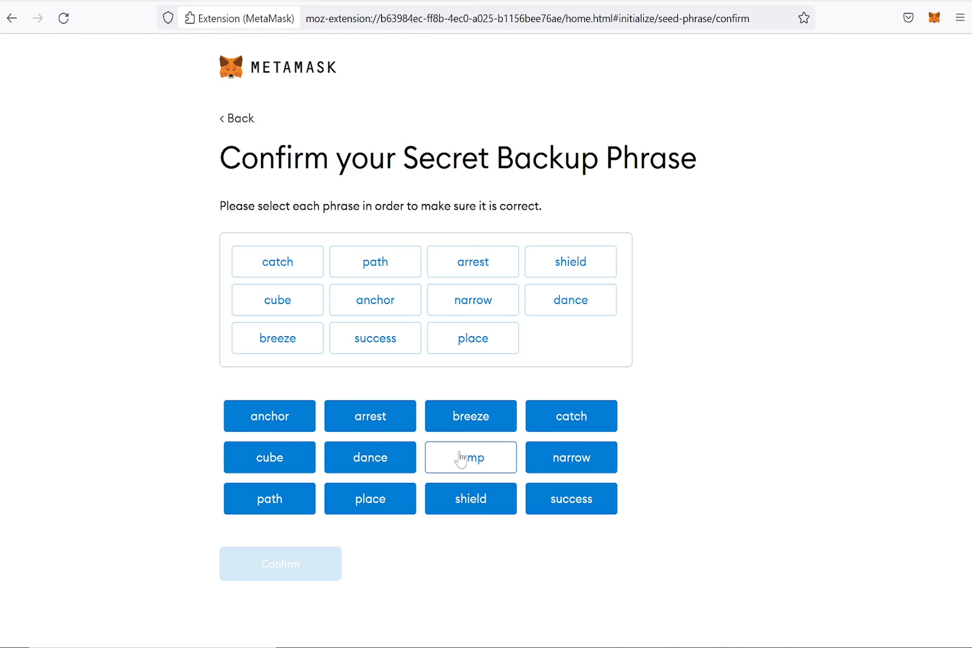
left_click(470, 457)
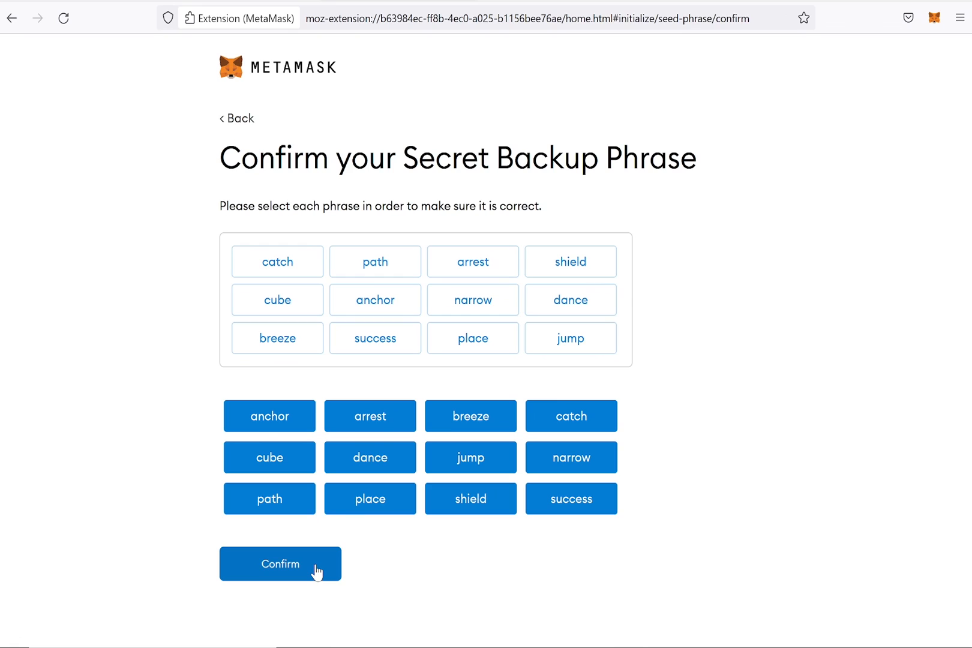
left_click(279, 564)
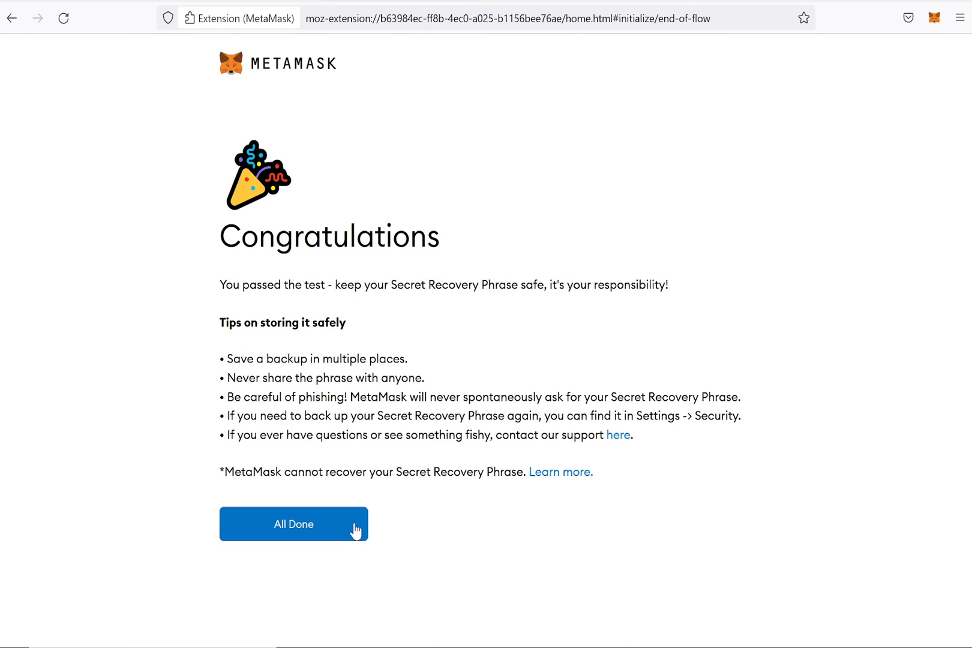
left_click(292, 524)
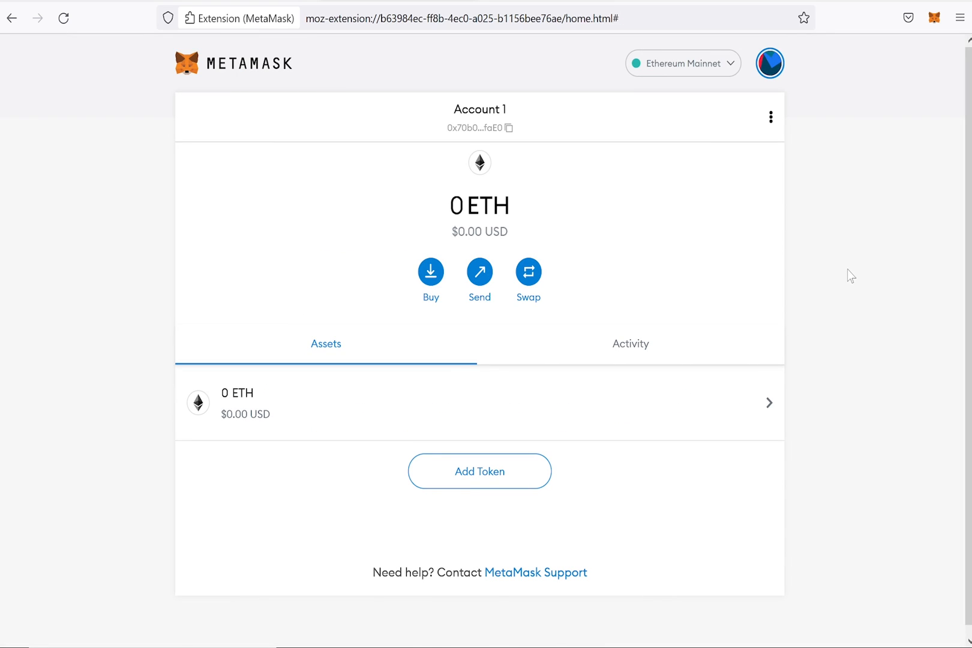